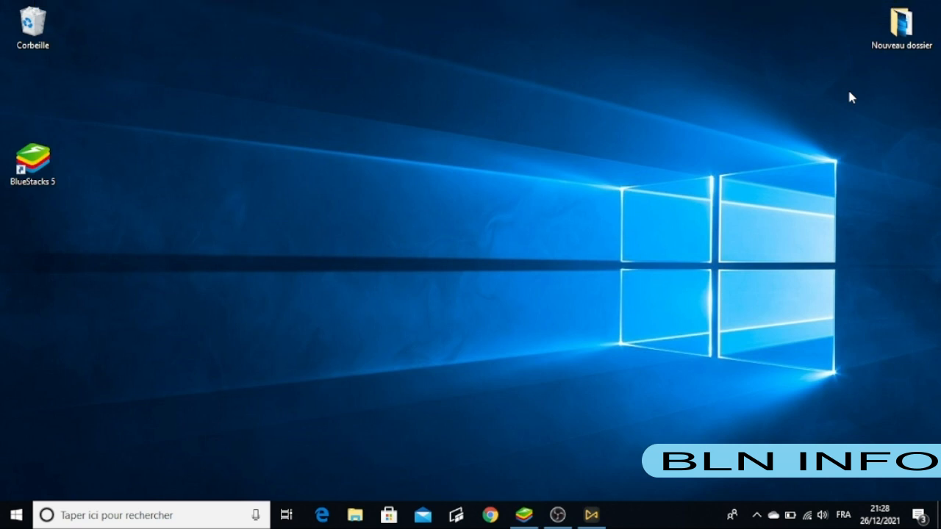
pyautogui.moveTo(852, 95)
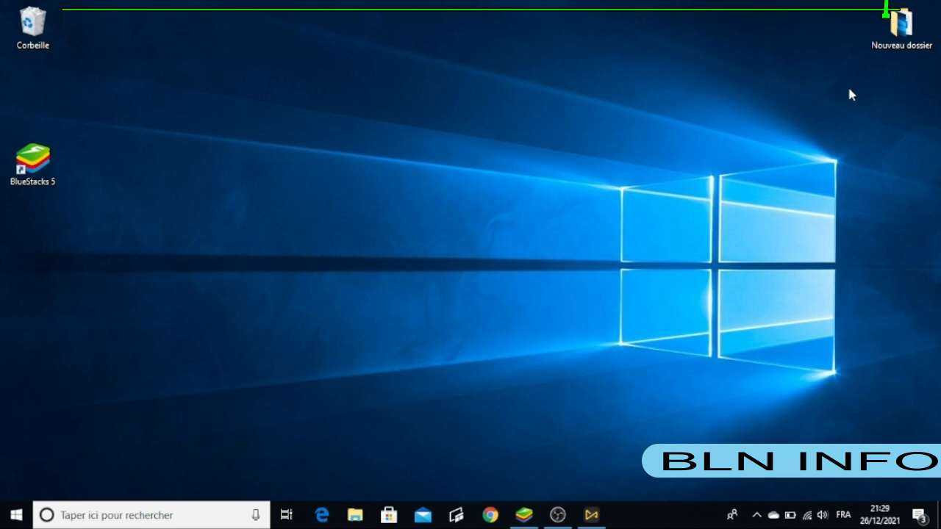
# Move the BlueStacks 5 desktop shortcut from the left edge to the top centre.
pyautogui.moveTo(33, 158); pyautogui.dragTo(433, 96)
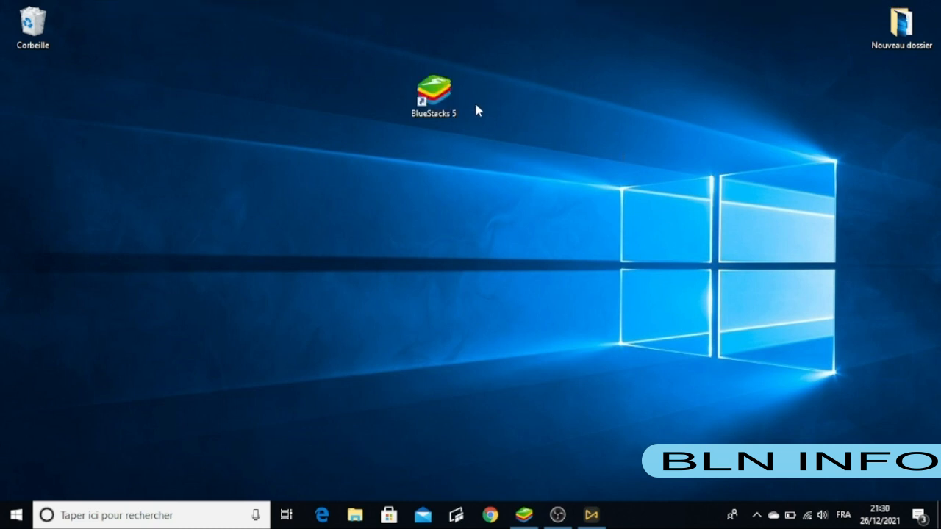
pyautogui.moveTo(511, 107)
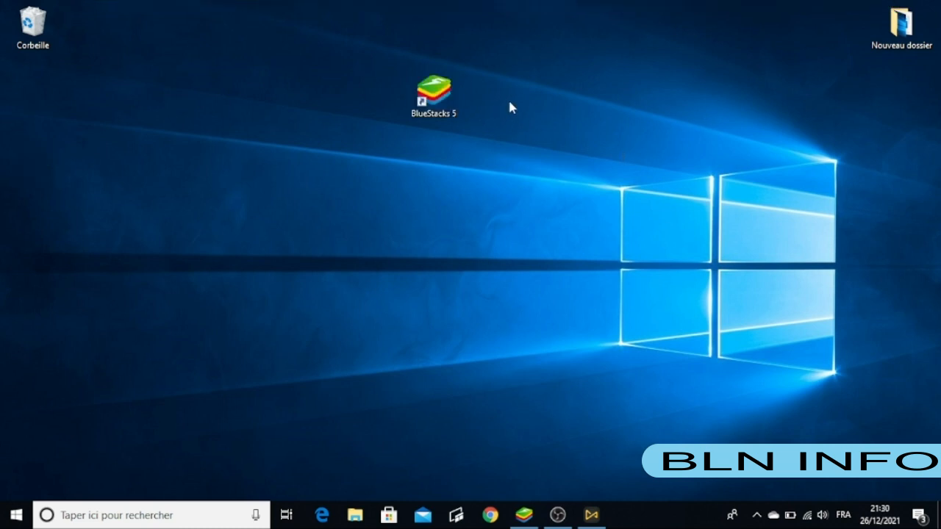
pyautogui.moveTo(494, 68)
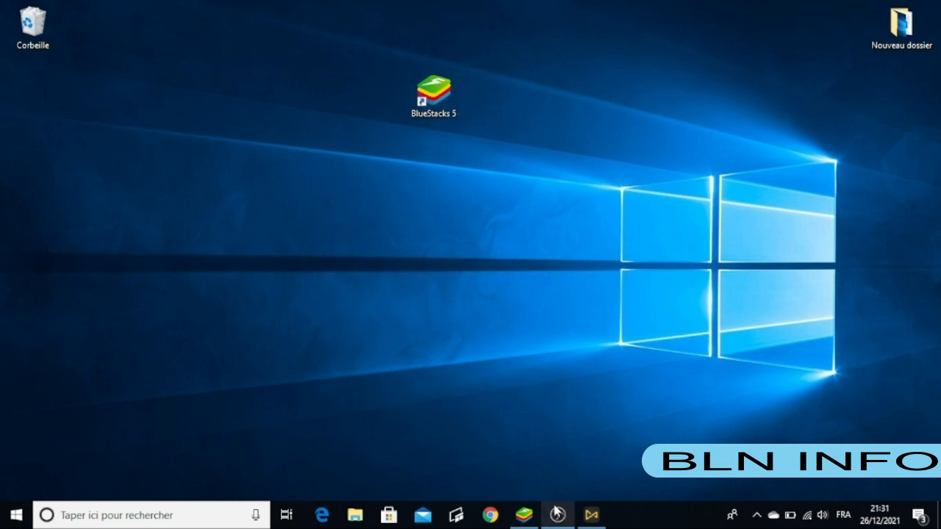
# Launch BlueStacks 5 and open the Play Store.
pyautogui.doubleClick(433, 89)
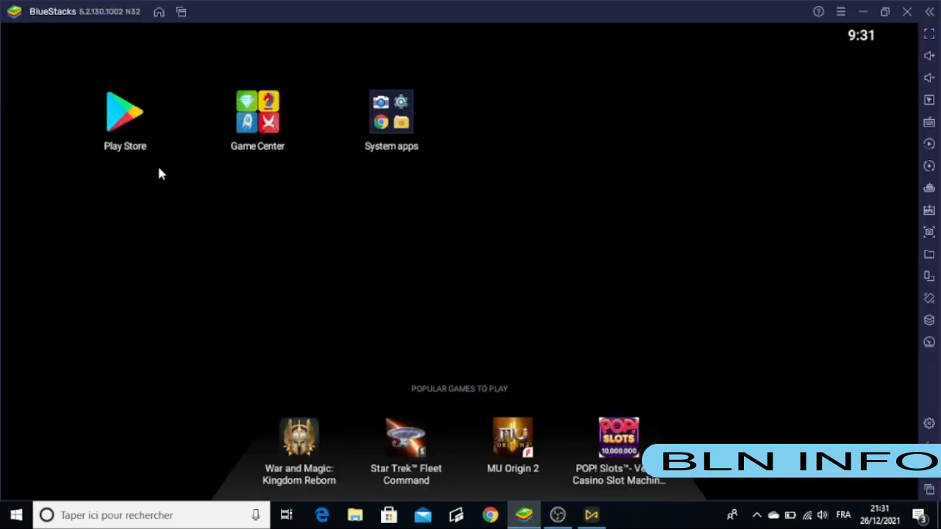
pyautogui.moveTo(133, 139)
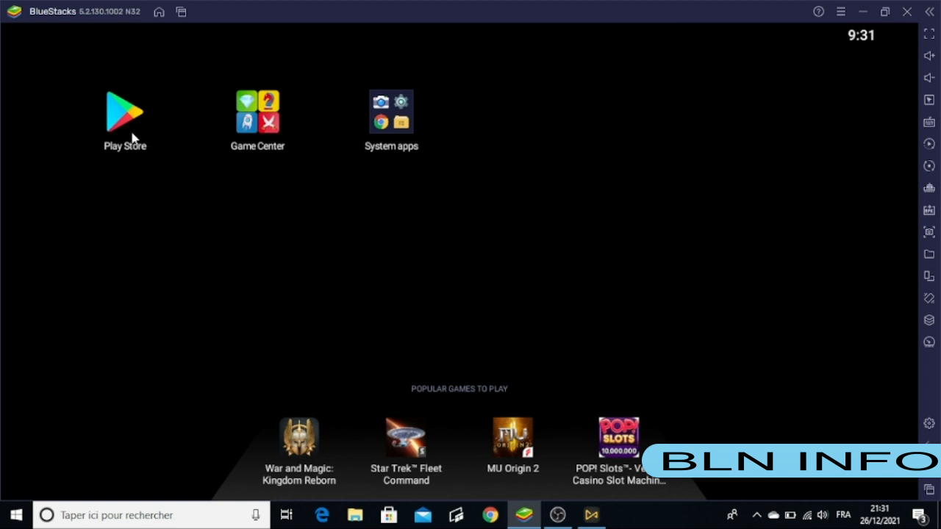
pyautogui.moveTo(131, 135)
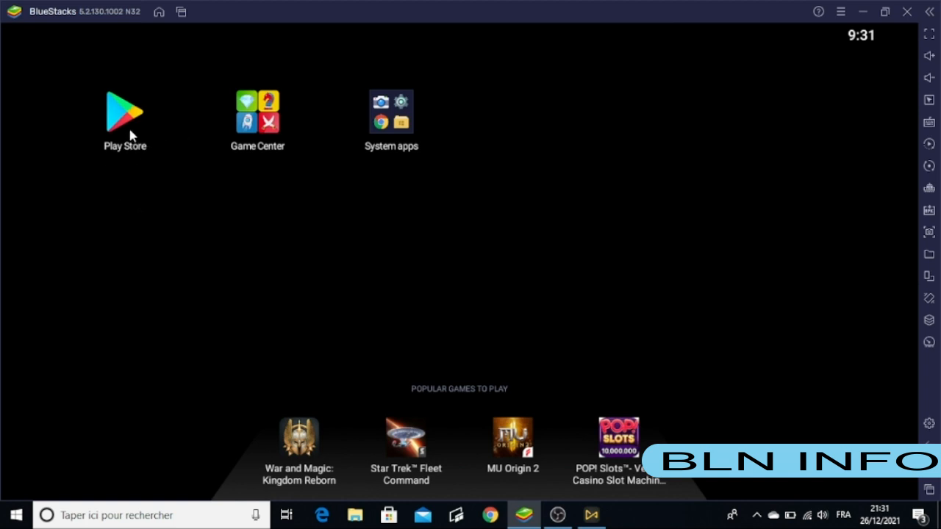
pyautogui.click(124, 114)
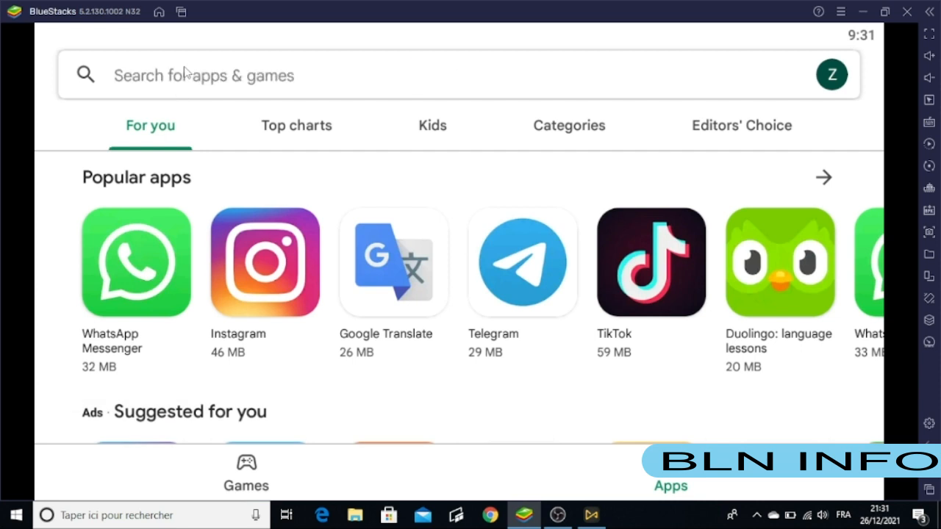
pyautogui.moveTo(276, 79)
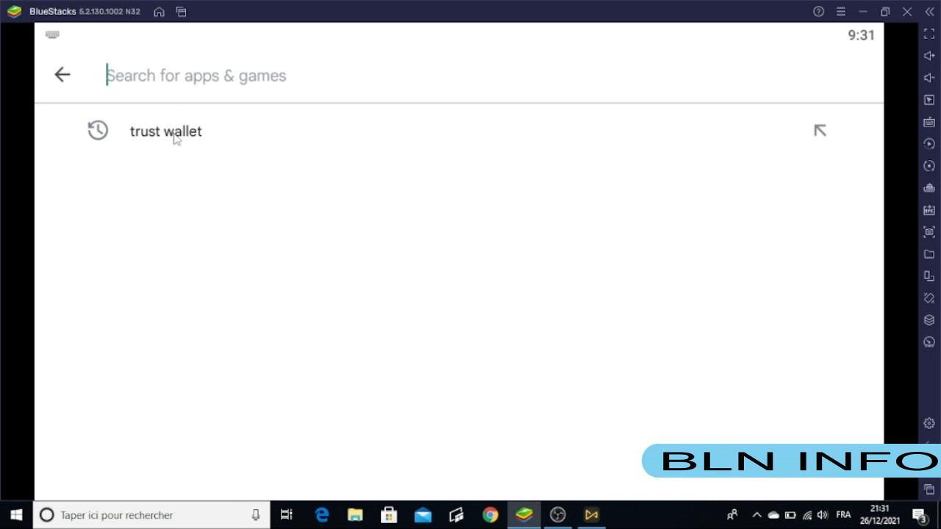
# Search 'trust wallet' and install Trust: Crypto & Bitcoin Wallet.
pyautogui.click(165, 131)
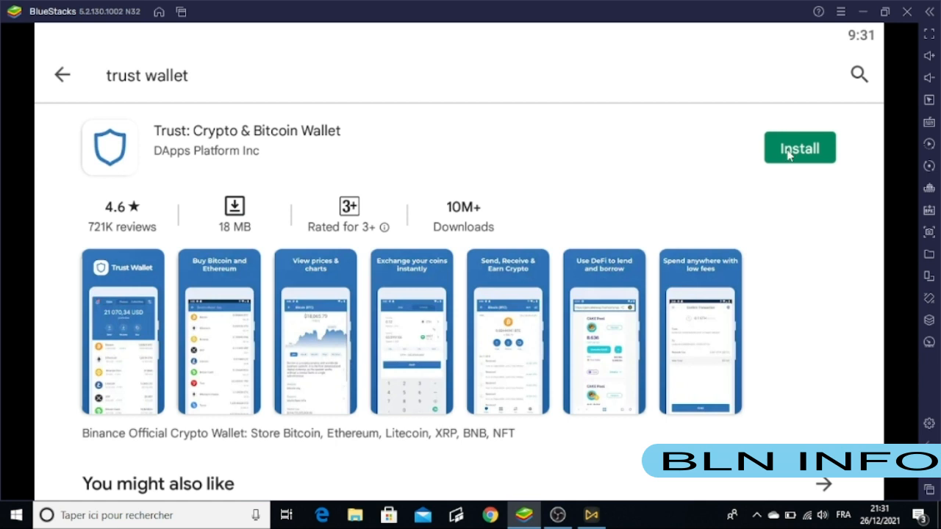
pyautogui.moveTo(786, 155)
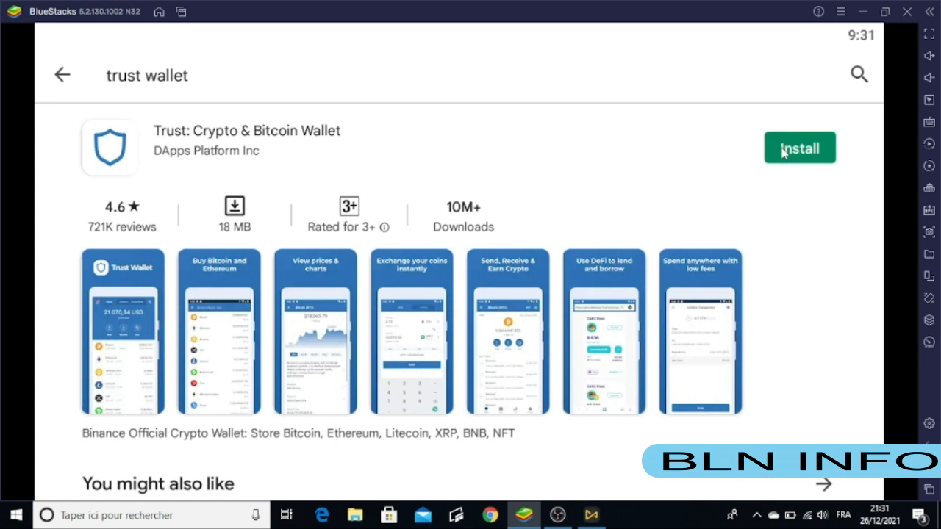
pyautogui.click(799, 147)
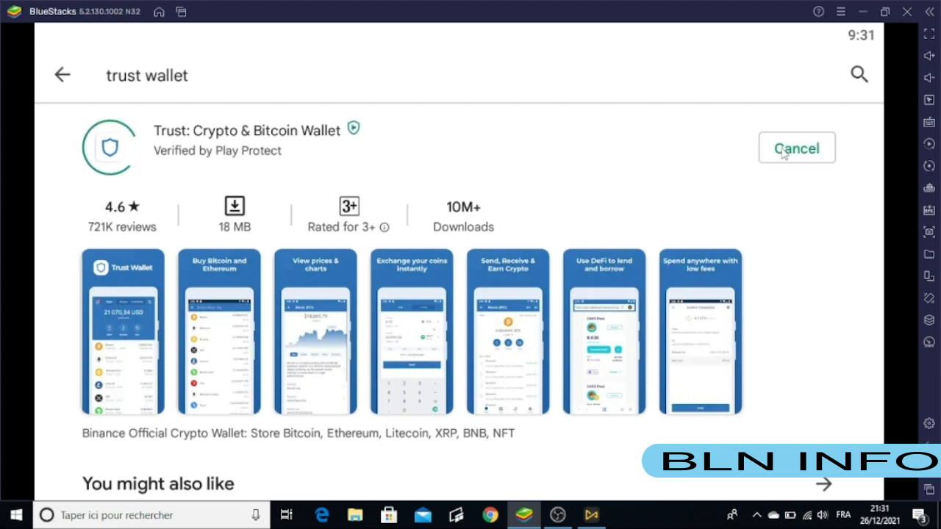
pyautogui.moveTo(557, 255)
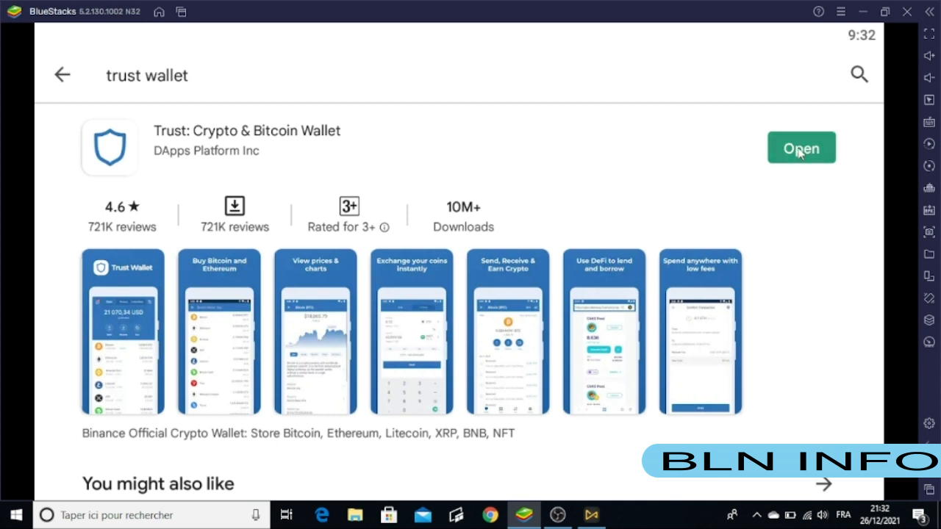
# Open Trust Wallet and choose to create a new wallet.
pyautogui.click(802, 148)
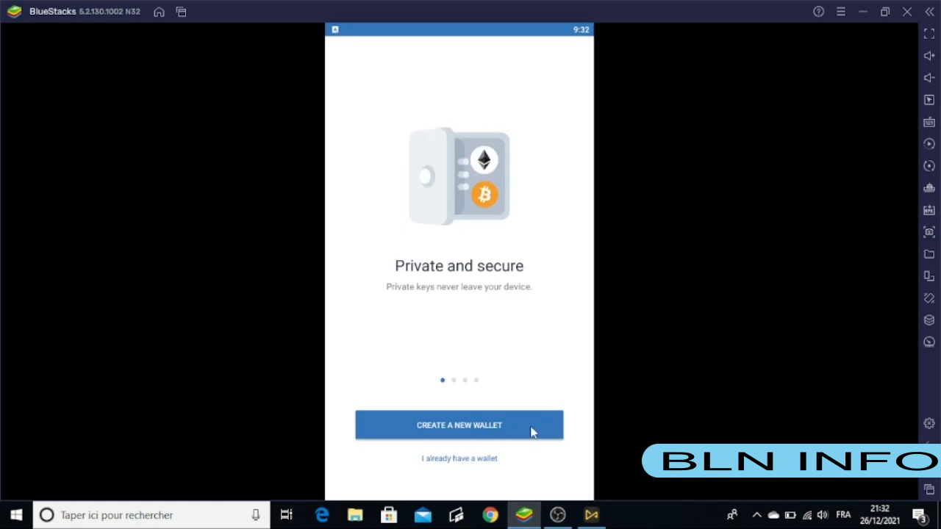
pyautogui.moveTo(581, 377)
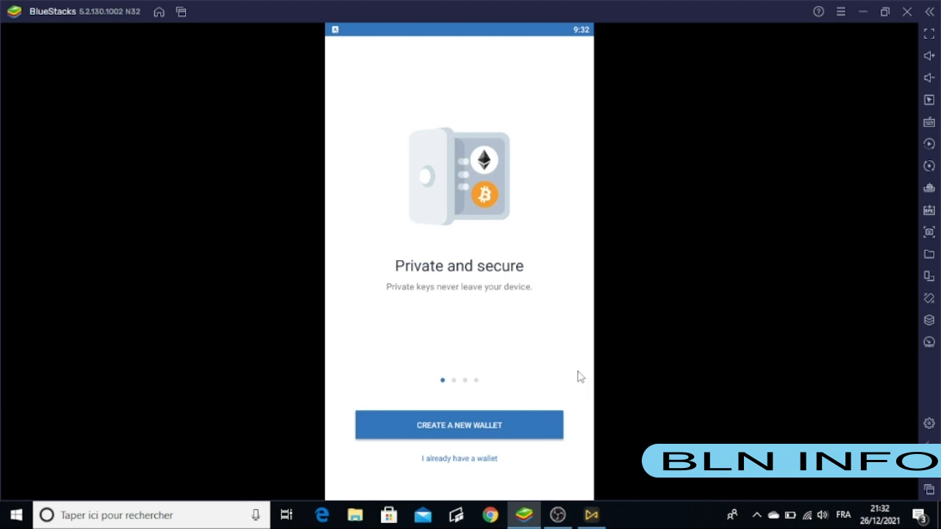
pyautogui.moveTo(436, 443)
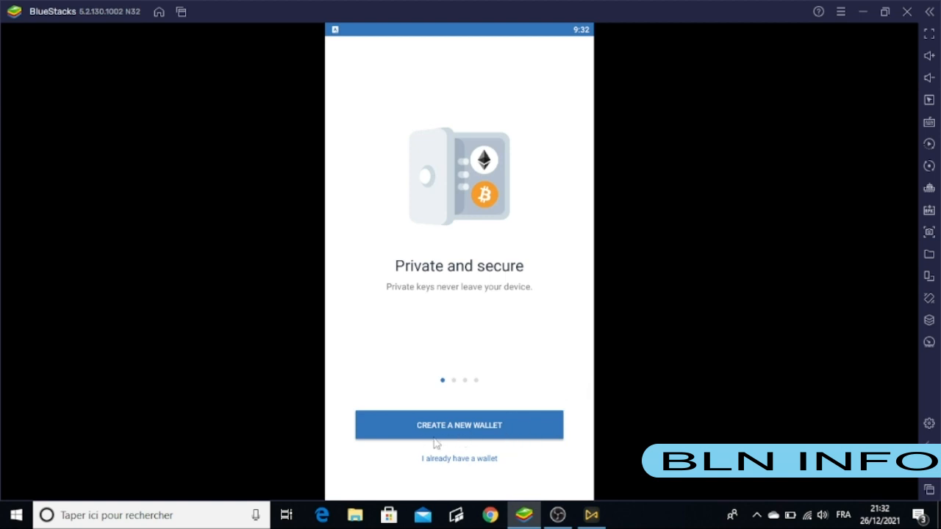
pyautogui.click(459, 425)
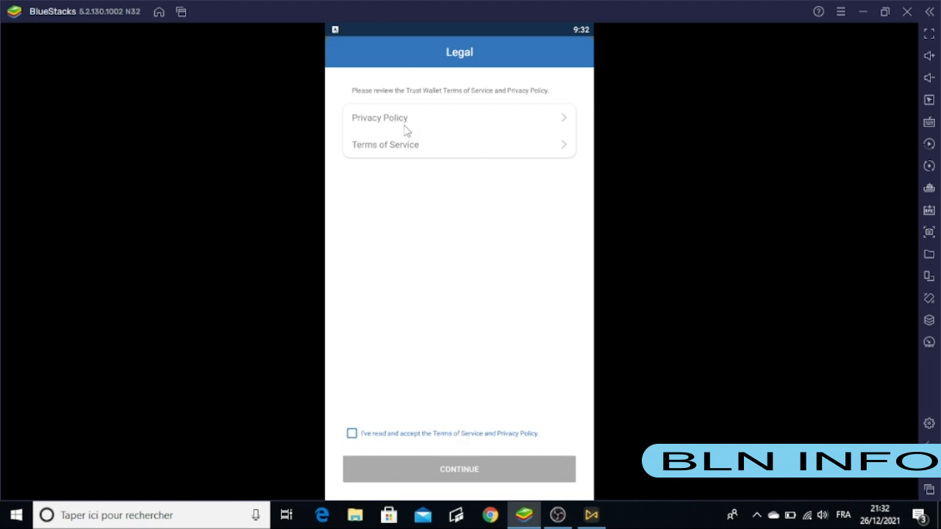
pyautogui.moveTo(422, 154)
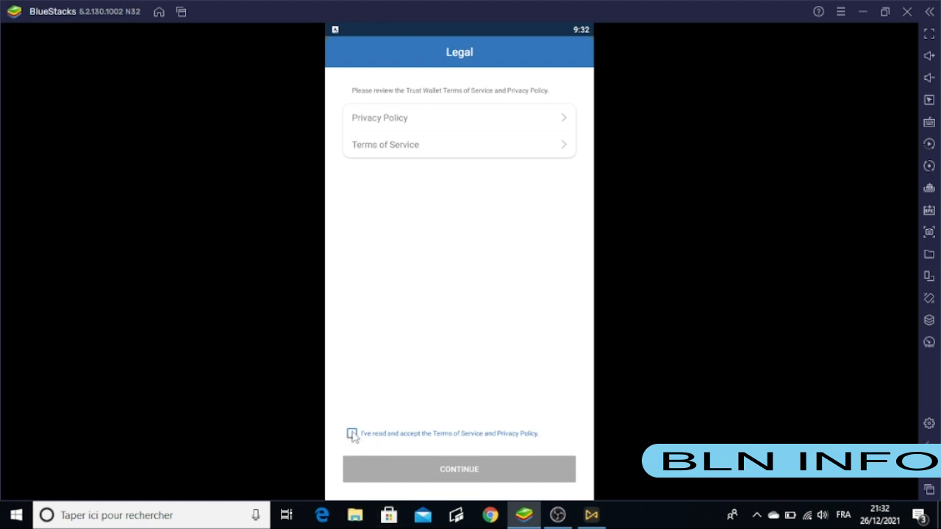
# Accept the Terms of Service and Privacy Policy.
pyautogui.click(351, 433)
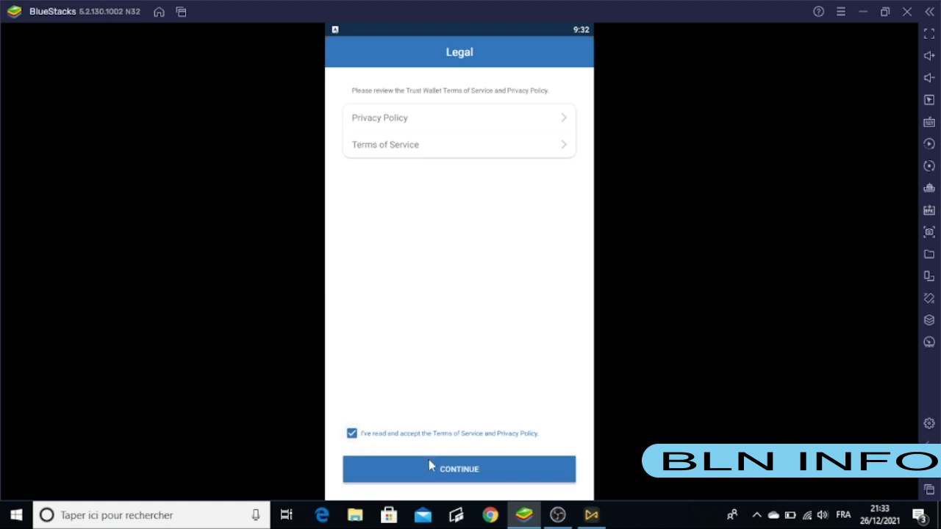
# Enter a six-digit wallet passcode, then re-enter it to confirm.
pyautogui.click(459, 469)
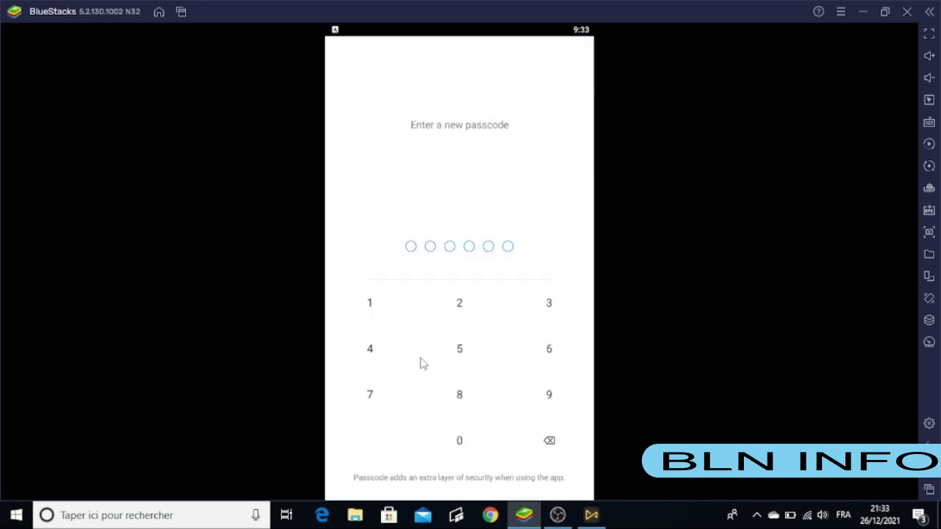
pyautogui.moveTo(464, 174)
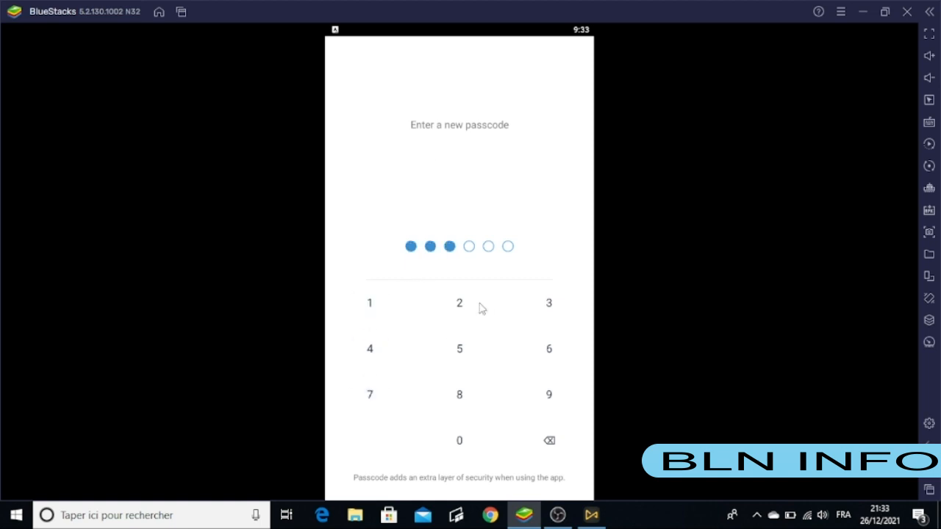
pyautogui.click(459, 394)
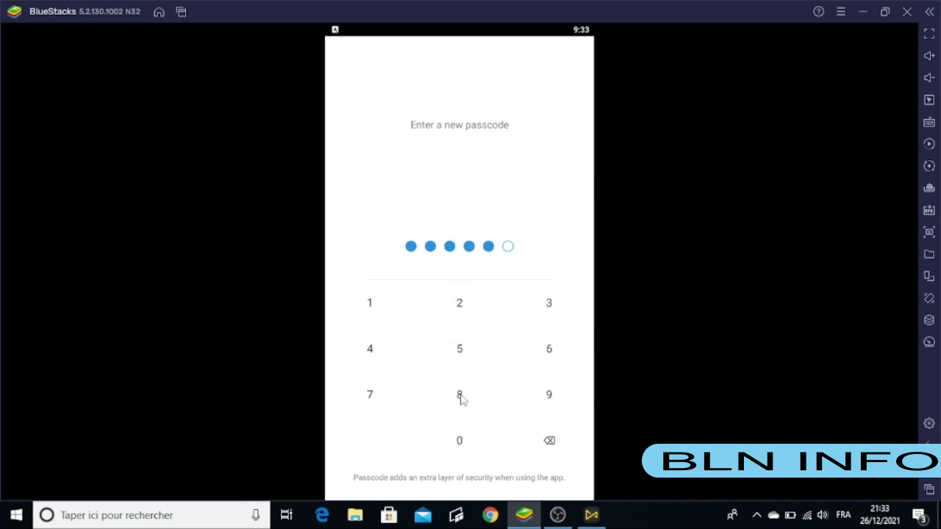
pyautogui.click(458, 395)
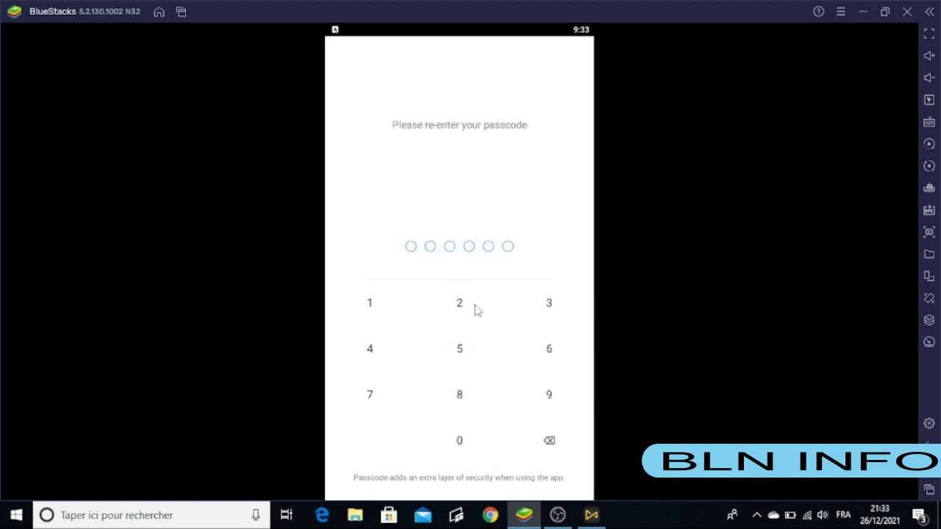
pyautogui.moveTo(382, 301)
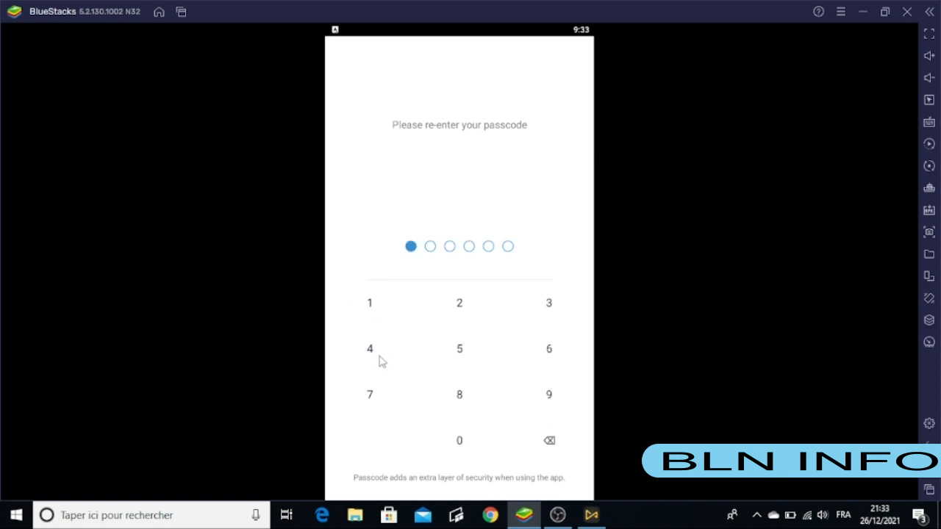
pyautogui.click(459, 302)
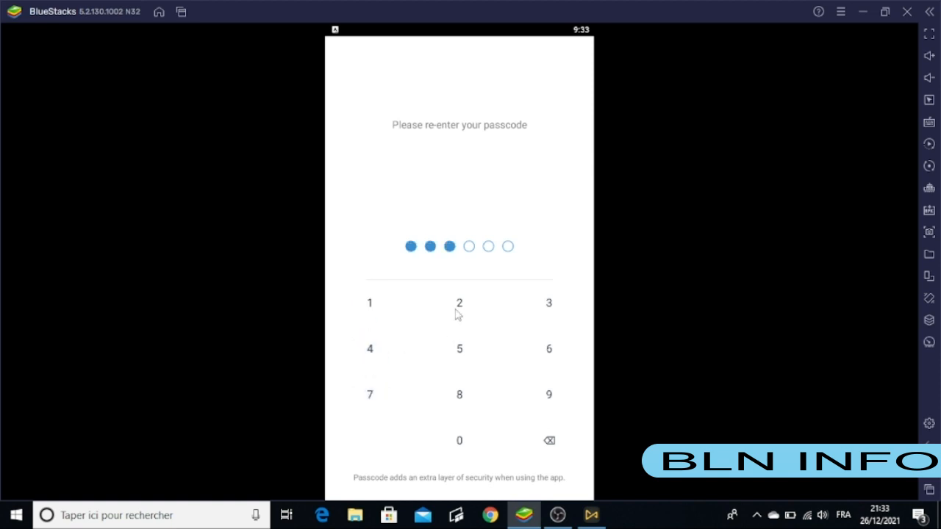
pyautogui.click(460, 395)
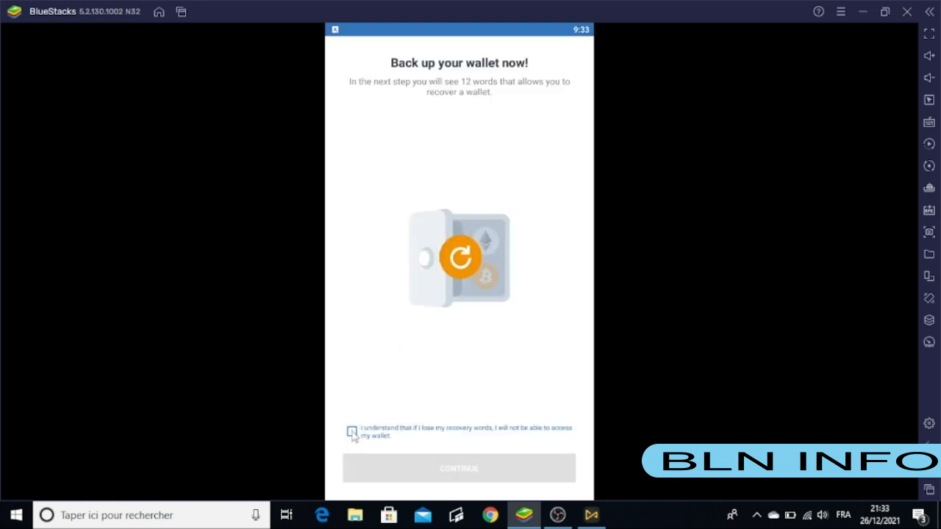
# Acknowledge the lost-recovery-words warning to reveal the 12-word phrase.
pyautogui.click(351, 432)
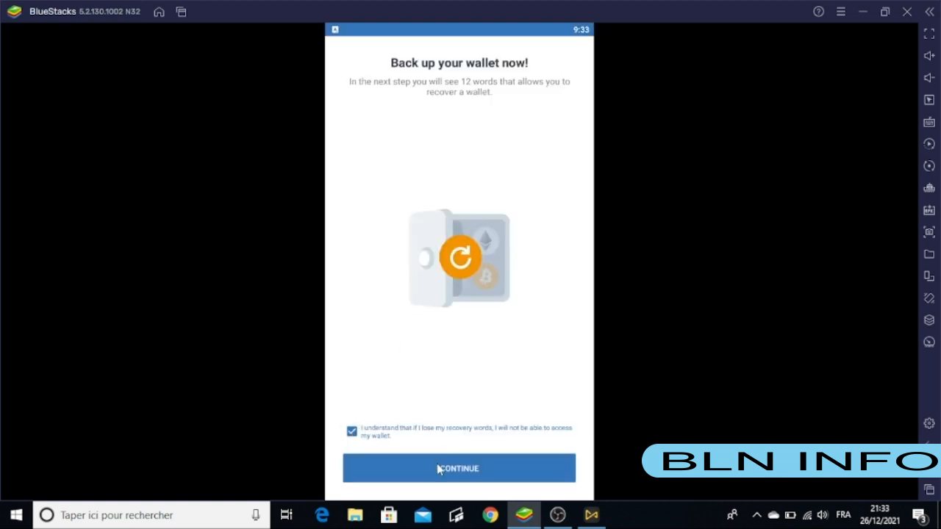
pyautogui.click(459, 469)
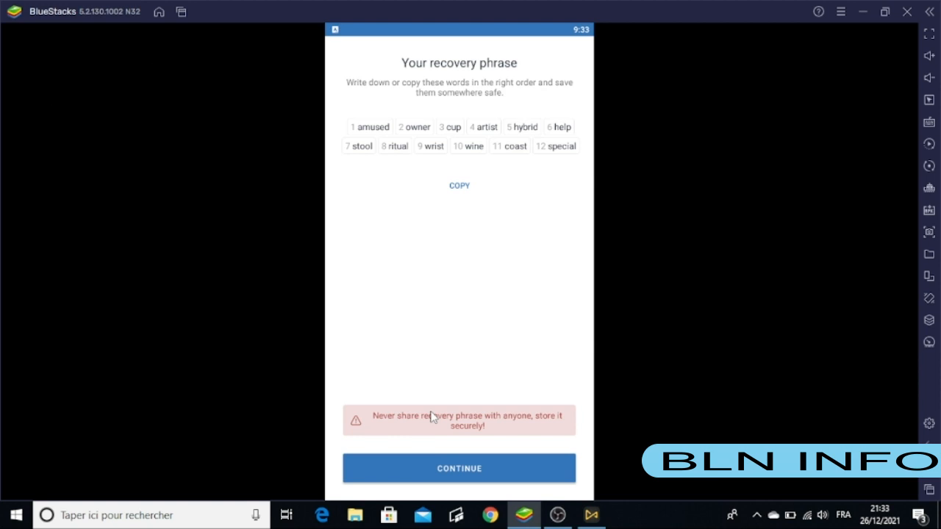
# Verify the recovery phrase by ordering words amused, owner, cup, artist, hybrid, help… special.
pyautogui.click(459, 468)
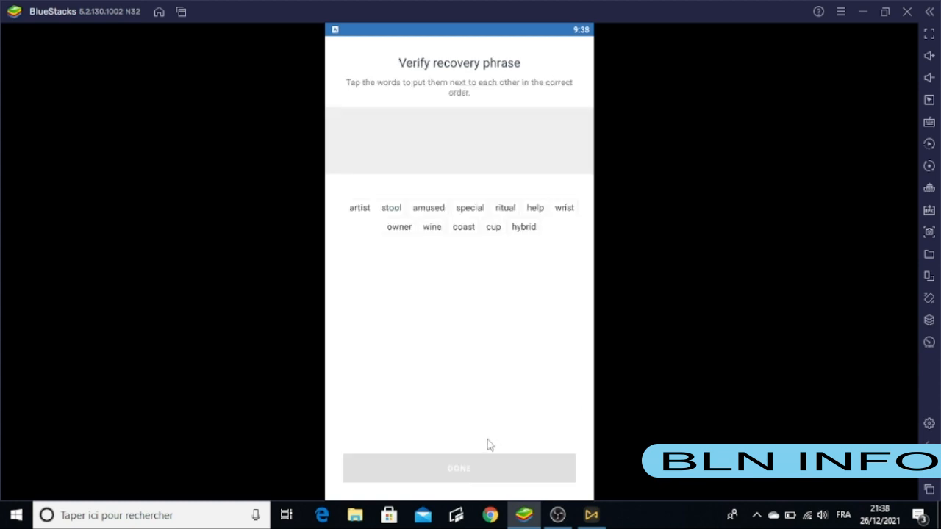
pyautogui.moveTo(433, 404)
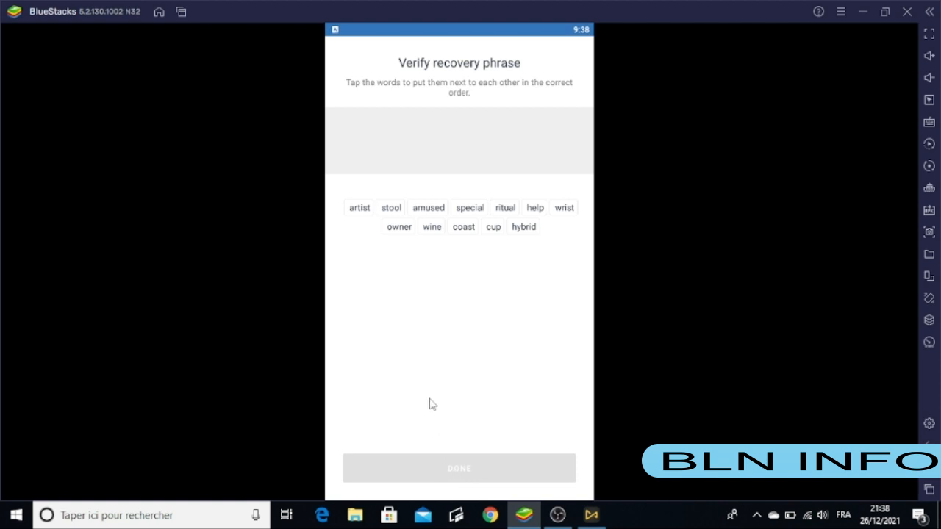
pyautogui.moveTo(371, 222)
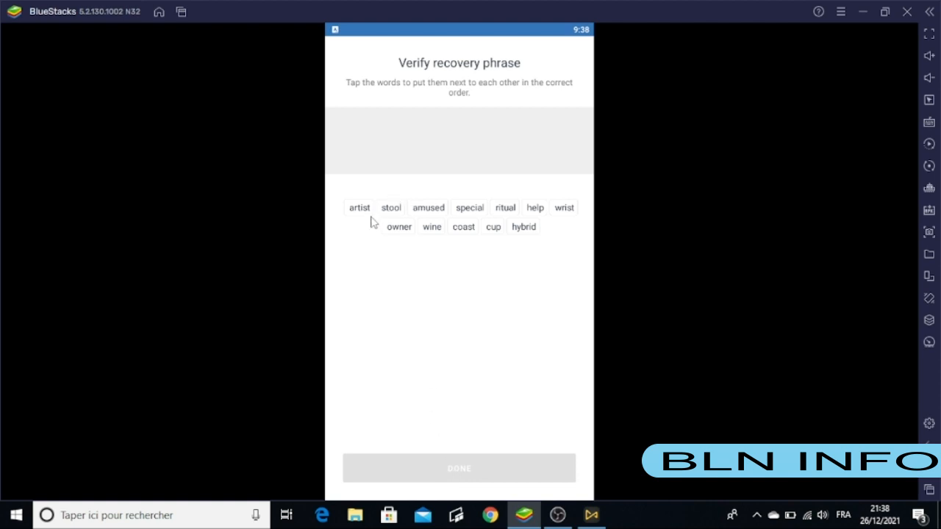
pyautogui.moveTo(380, 225)
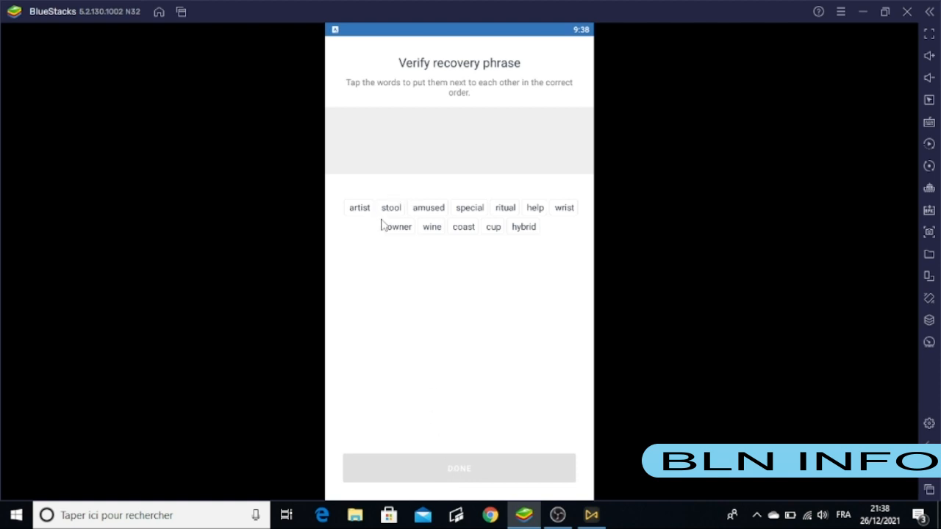
pyautogui.click(428, 207)
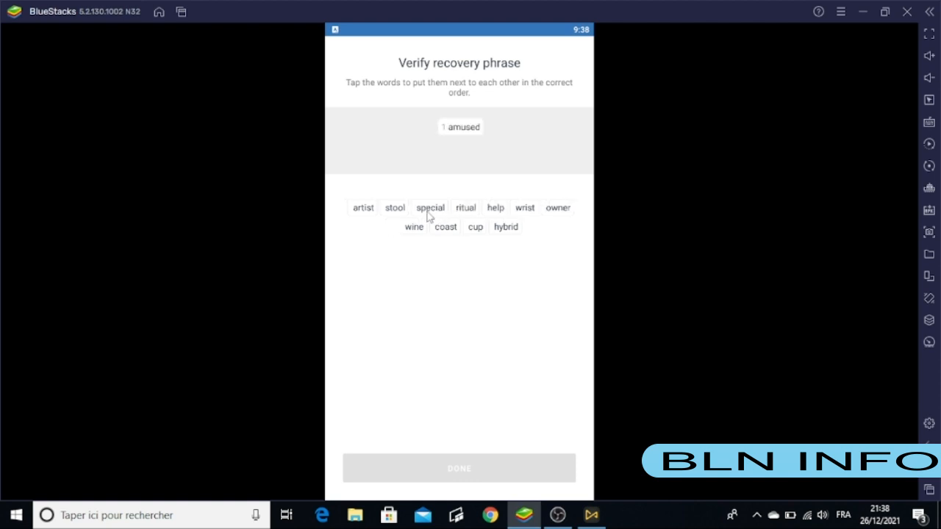
pyautogui.moveTo(558, 213)
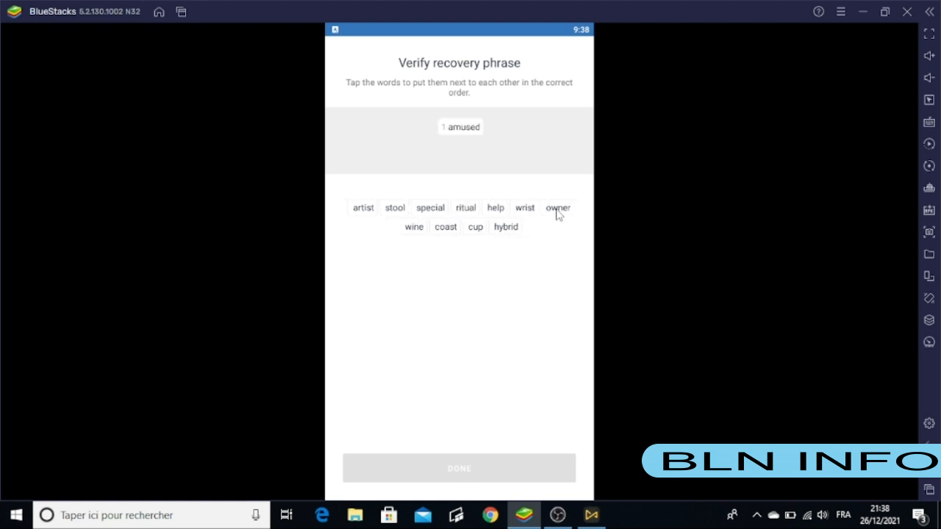
pyautogui.click(557, 207)
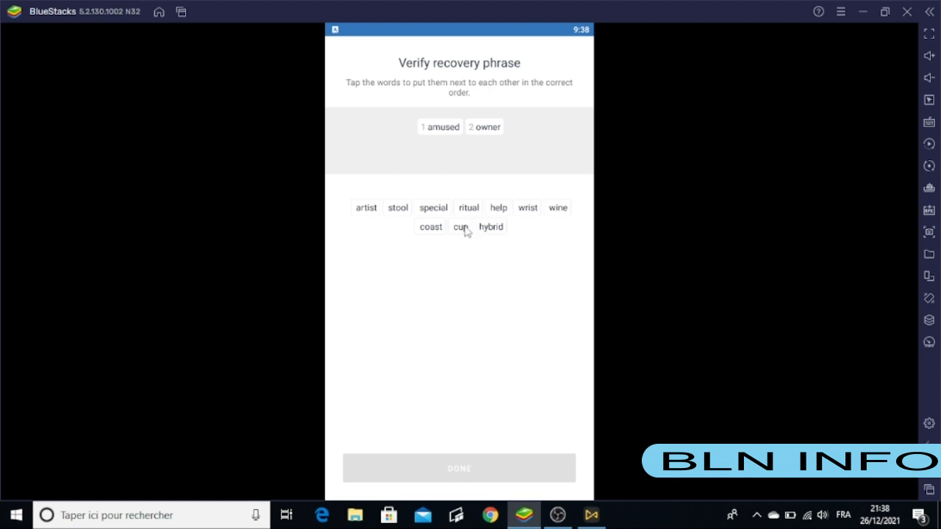
pyautogui.click(462, 226)
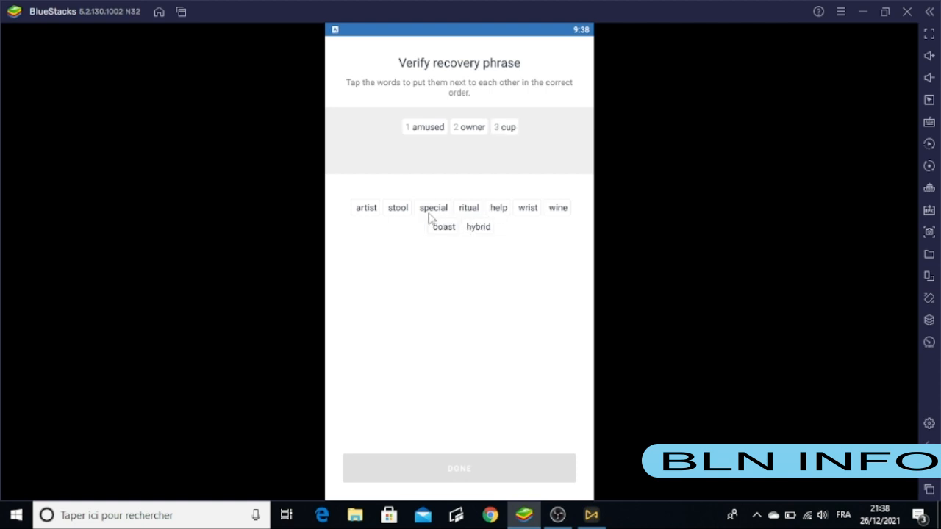
pyautogui.click(366, 207)
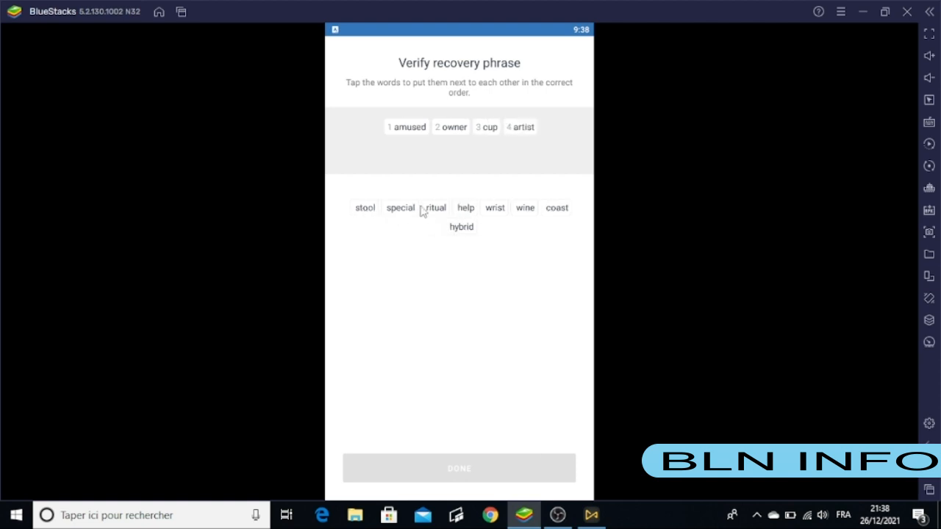
pyautogui.click(461, 227)
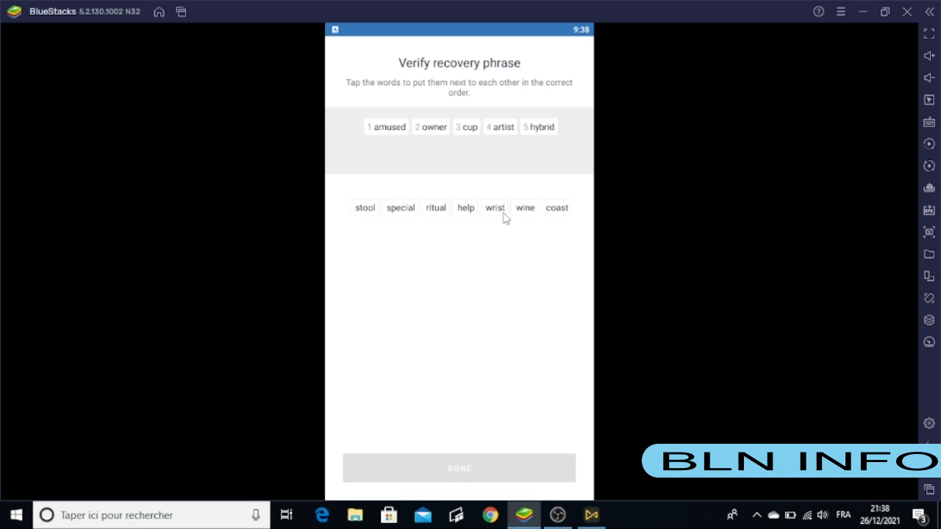
pyautogui.click(466, 207)
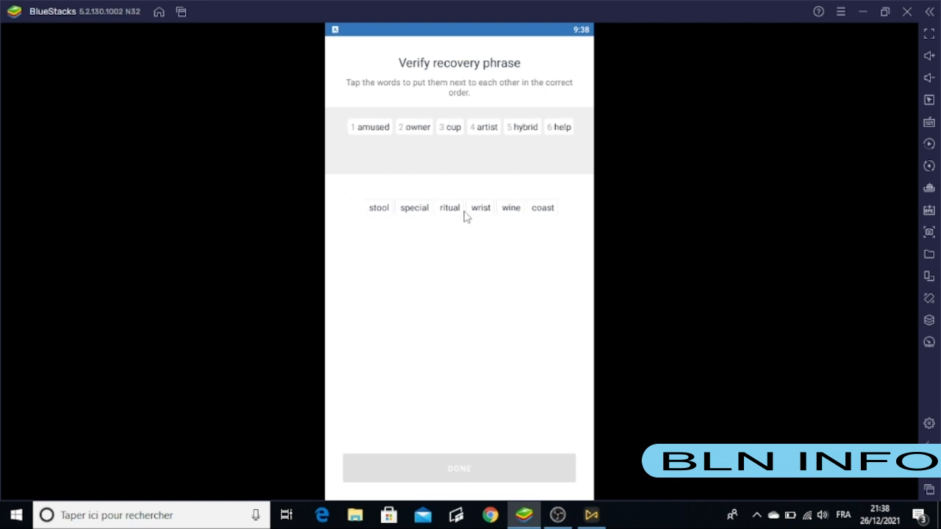
pyautogui.moveTo(452, 220)
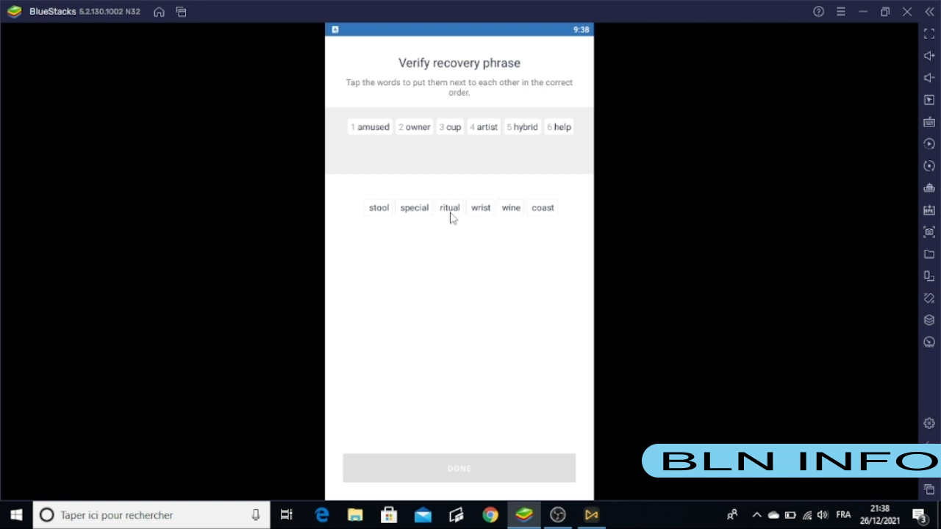
pyautogui.moveTo(380, 211)
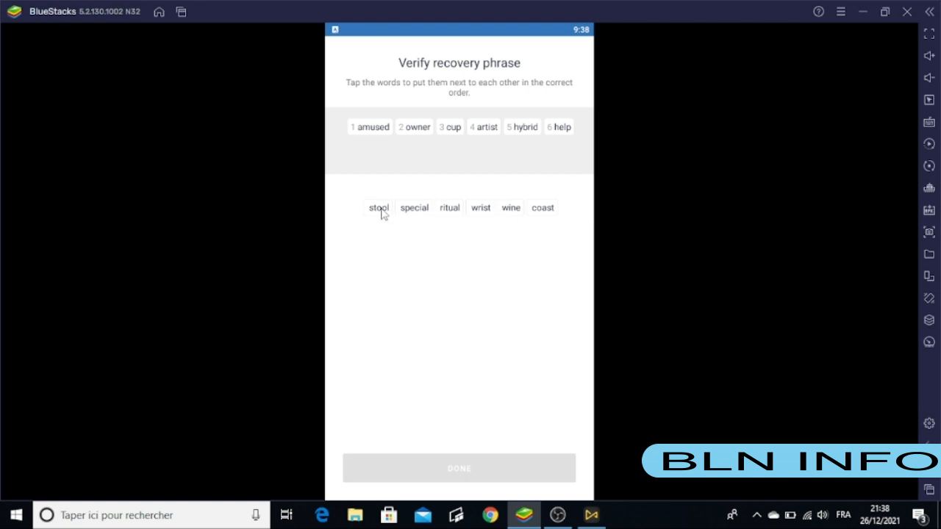
pyautogui.click(378, 207)
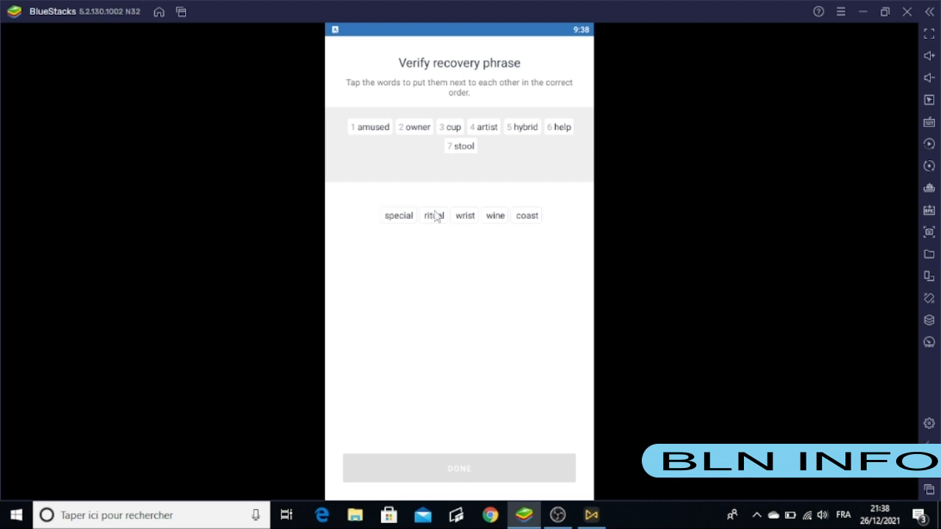
pyautogui.click(434, 215)
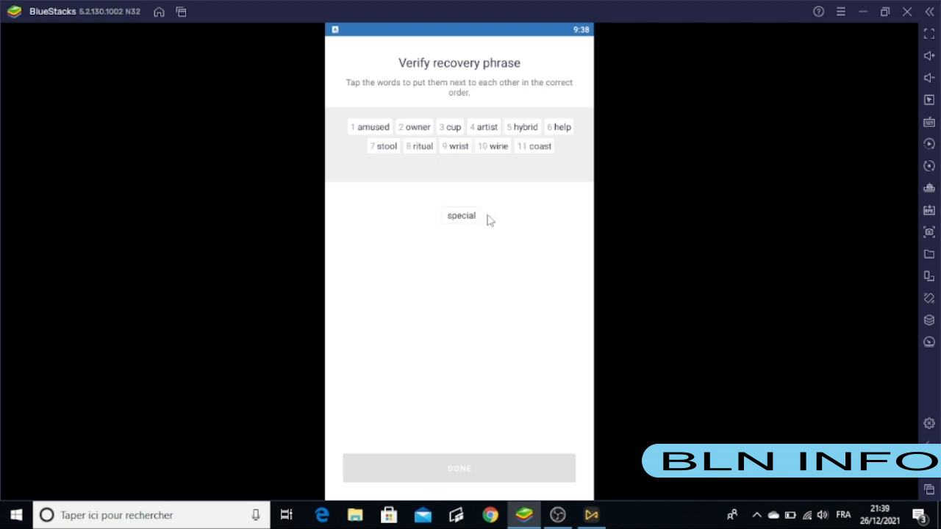
pyautogui.click(461, 216)
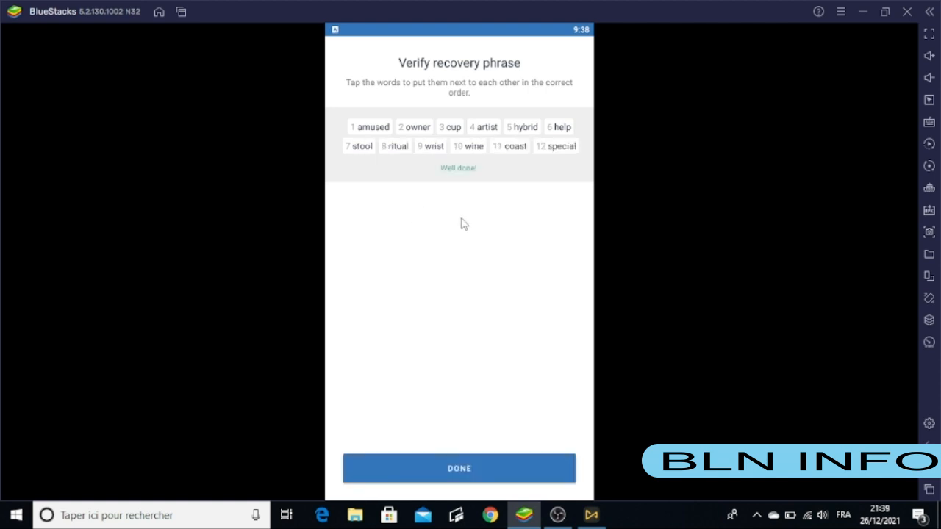
pyautogui.moveTo(484, 467)
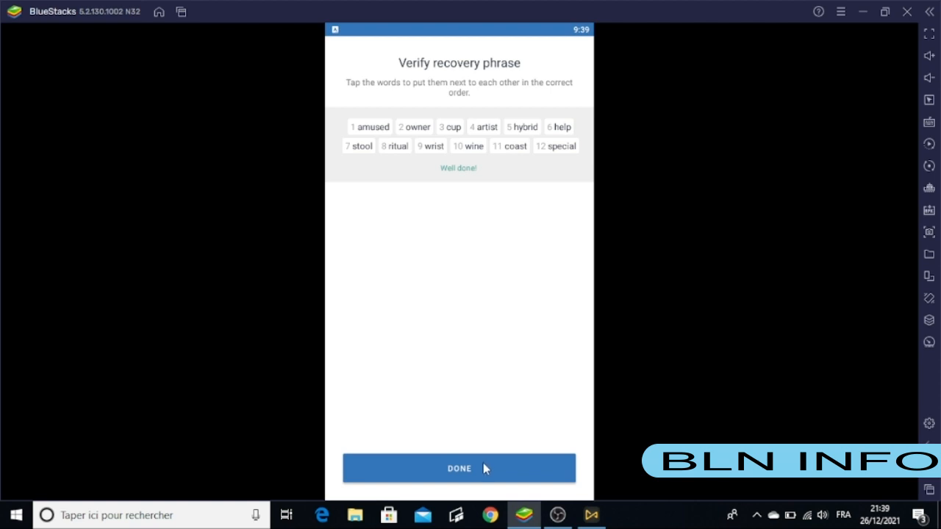
# Create the wallet from the verified phrase and enable push notifications.
pyautogui.click(459, 468)
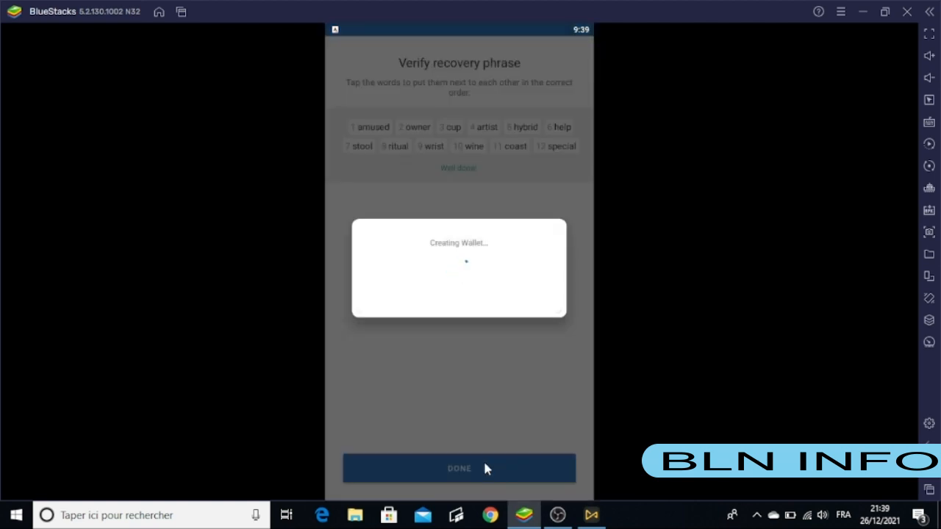
pyautogui.click(459, 468)
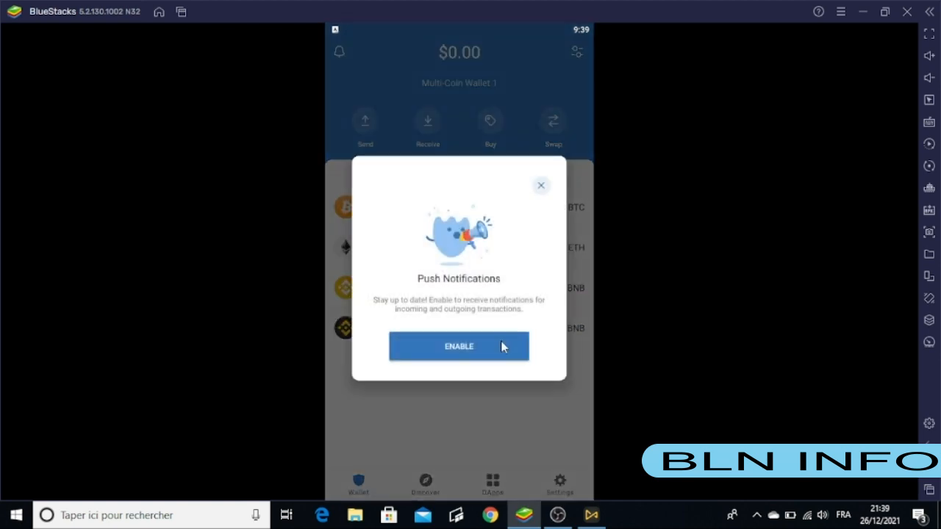
pyautogui.click(459, 346)
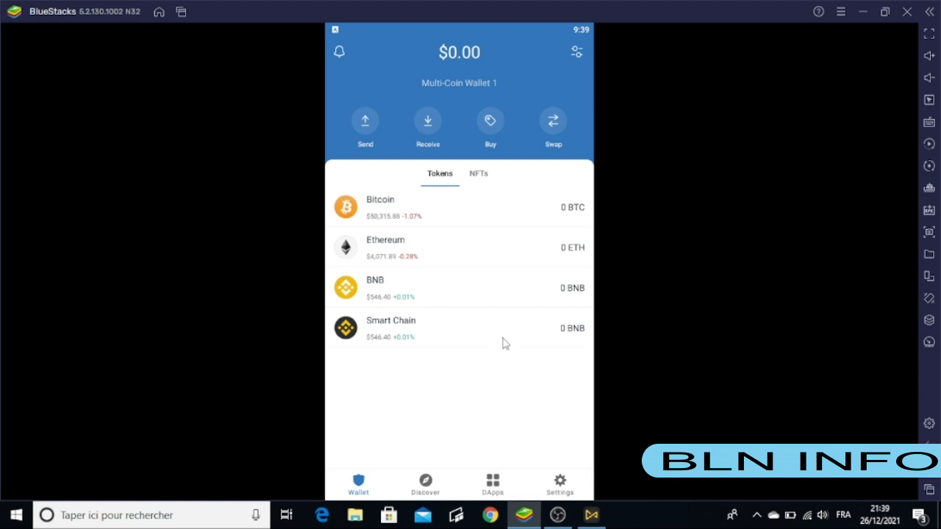
pyautogui.moveTo(508, 338)
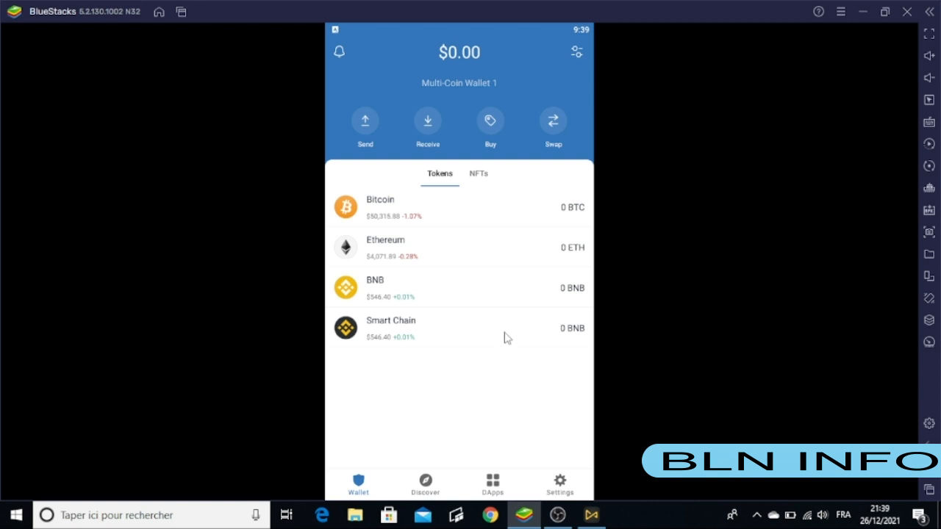